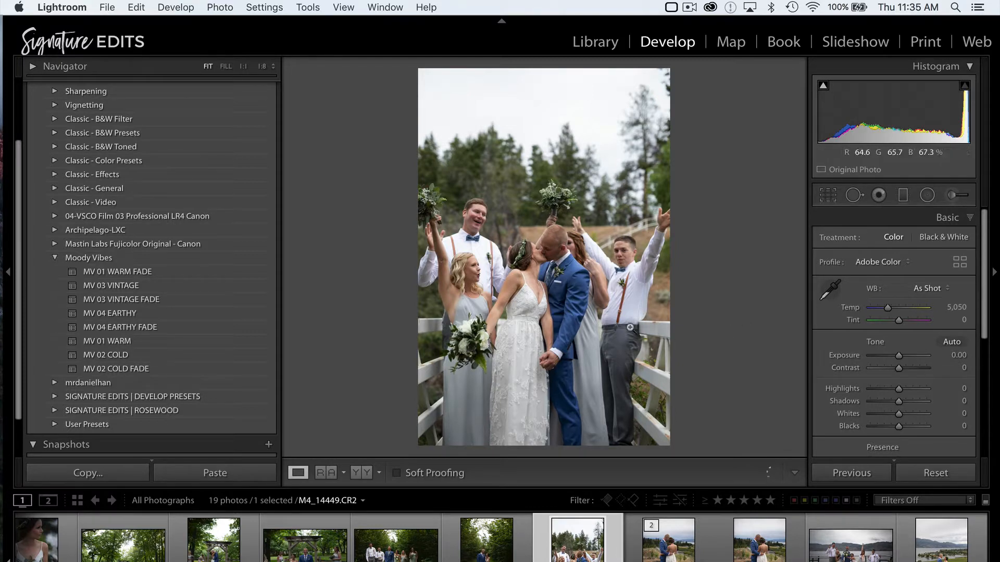
# Preview MV 01 WARM FADE from the Moody Vibes set, then settle on MV 01 WARM for the wedding photo.
pyautogui.click(111, 314)
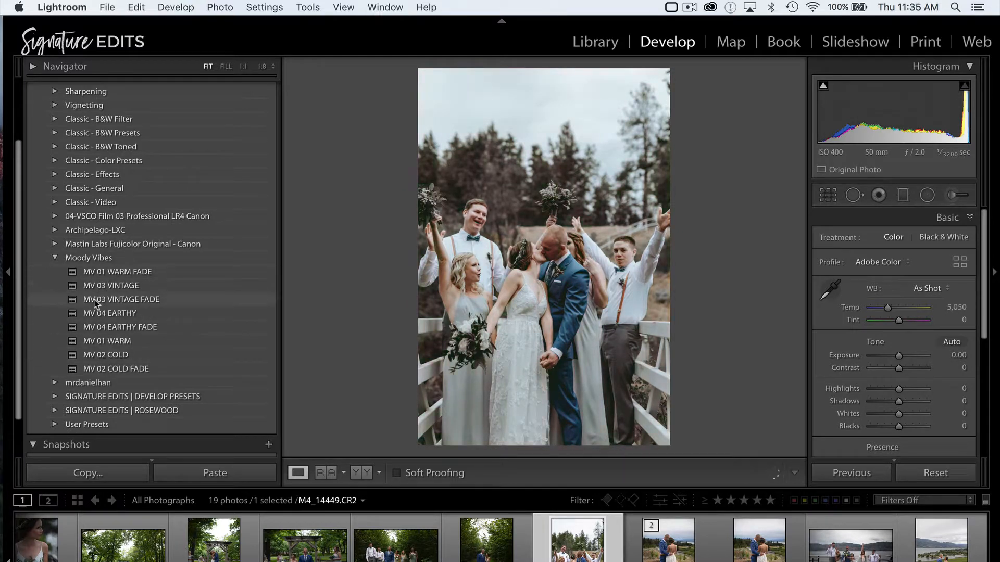
pyautogui.click(117, 271)
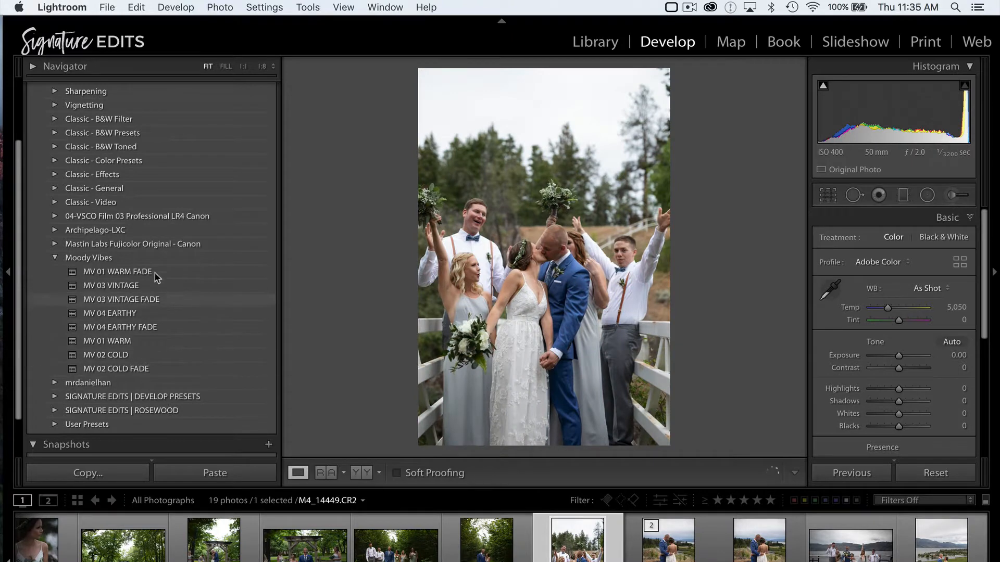
pyautogui.click(111, 314)
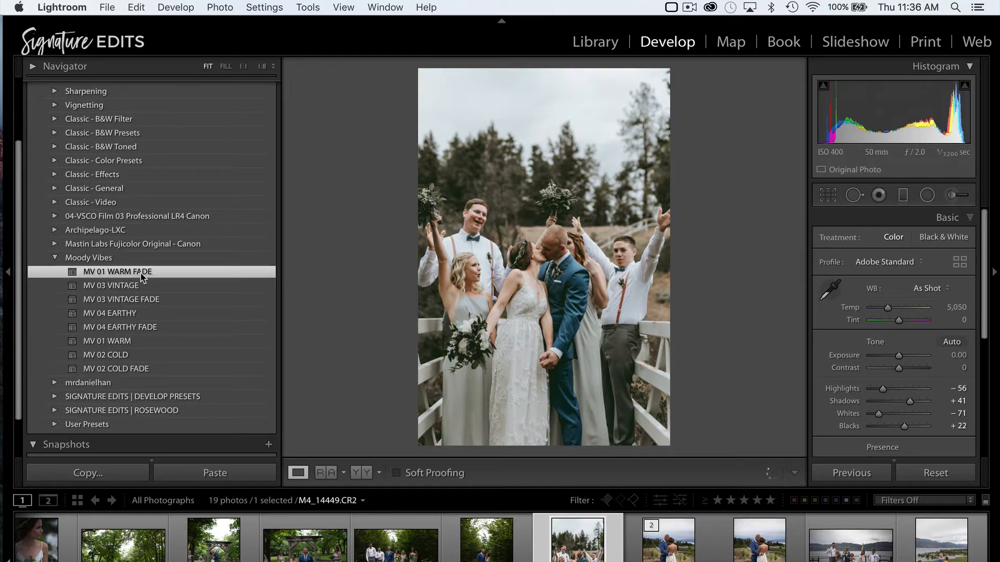
pyautogui.click(106, 341)
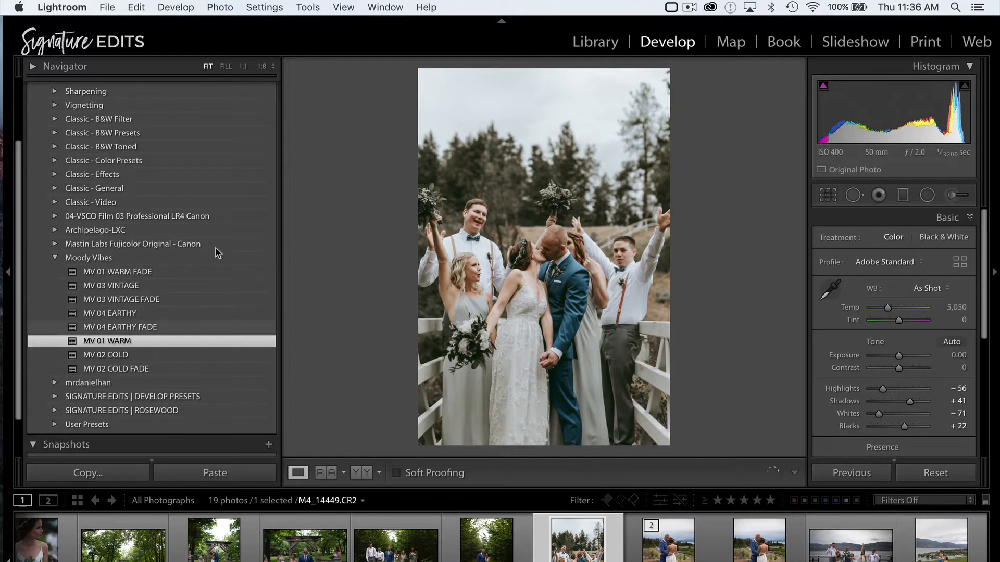
# Export the edited photo to DNG with the MOODY VIBES folder as destination.
pyautogui.click(106, 7)
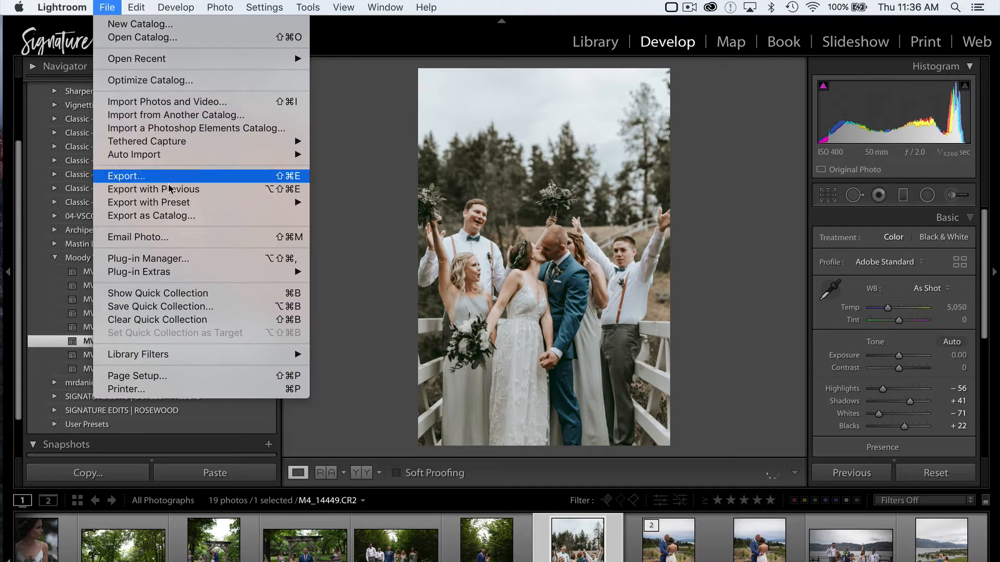
pyautogui.moveTo(148, 202)
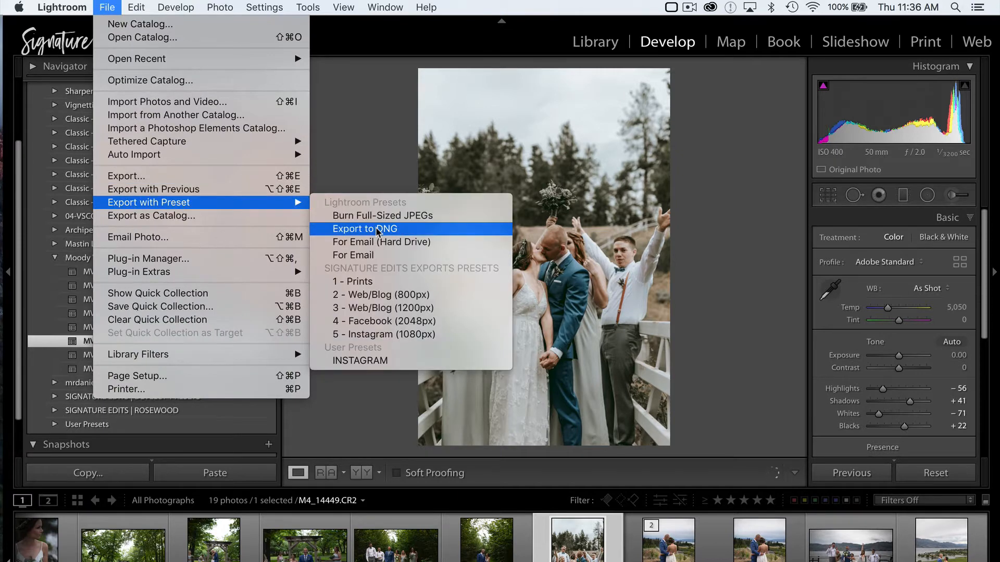
pyautogui.click(365, 228)
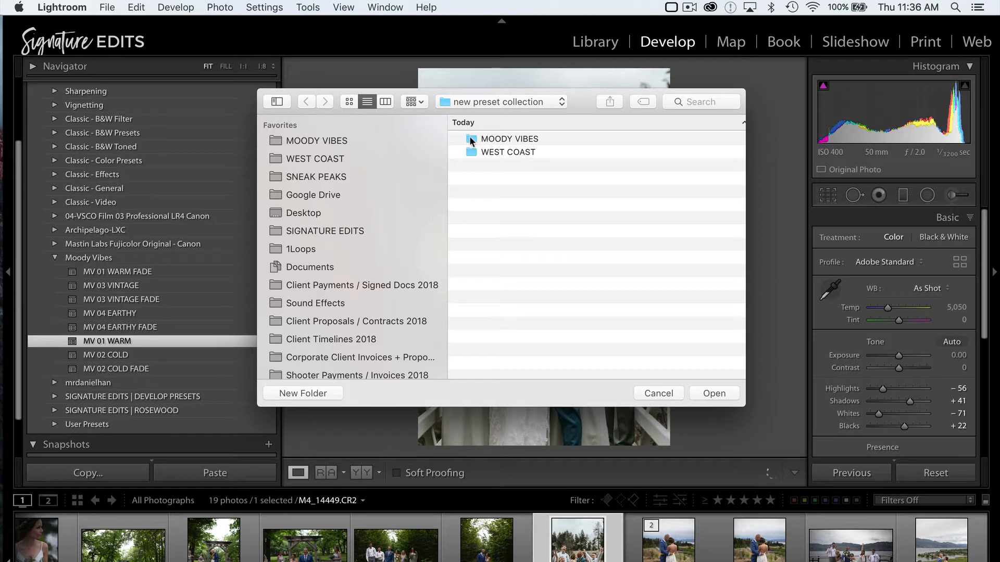
pyautogui.doubleClick(509, 138)
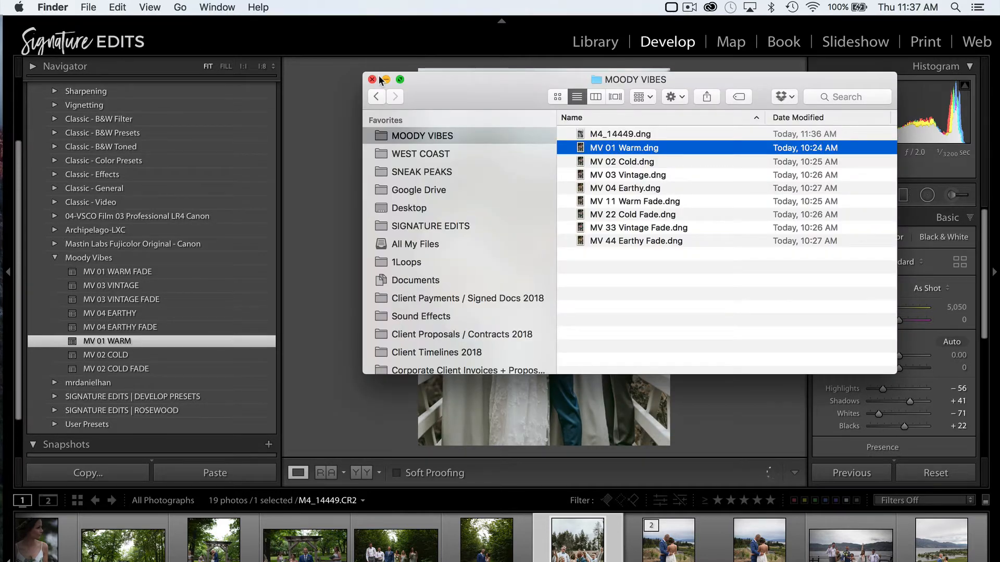
# Rename the exported M4_14449.dng in Finder to MV 01 Warm.
pyautogui.click(621, 133)
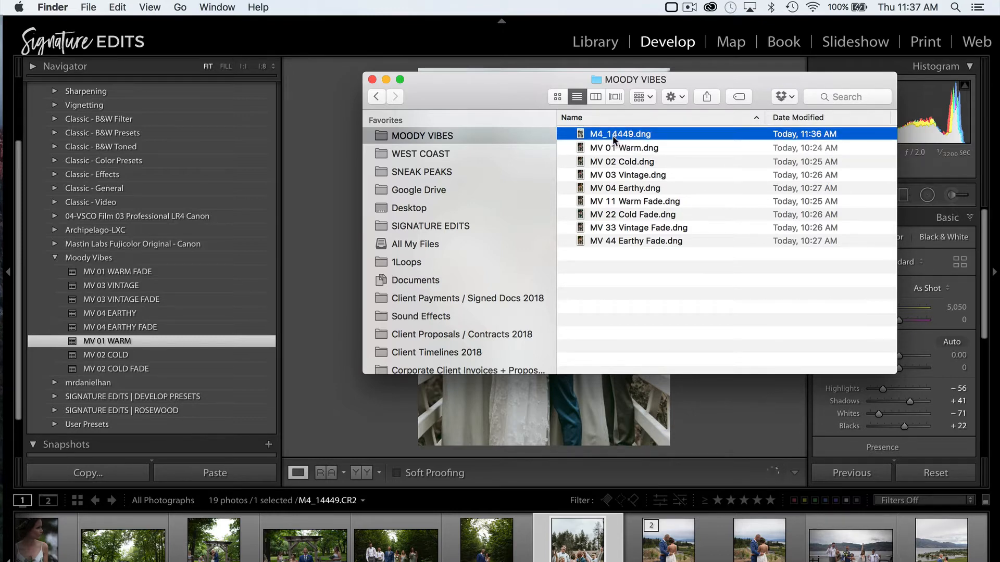
pyautogui.moveTo(245, 405)
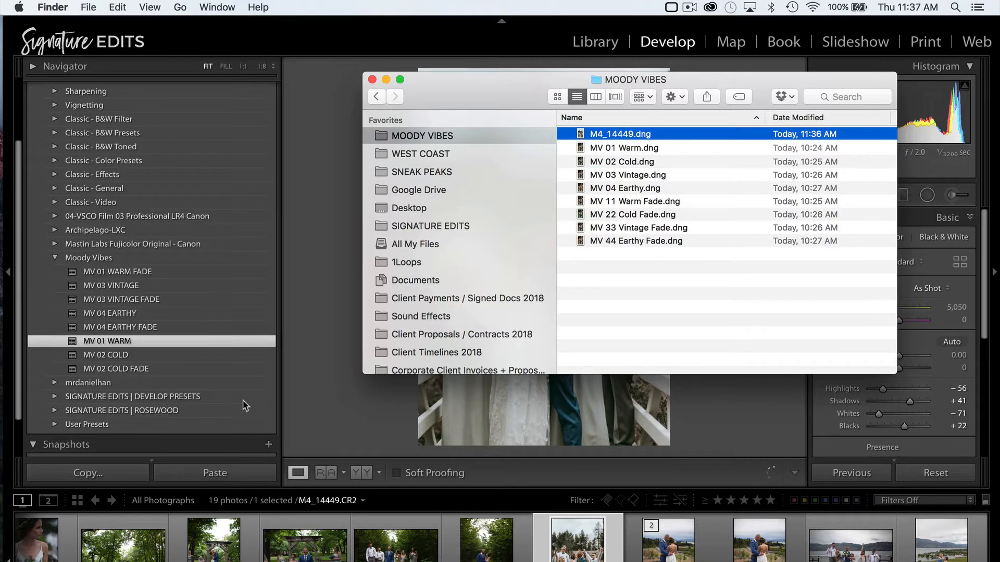
pyautogui.moveTo(239, 378)
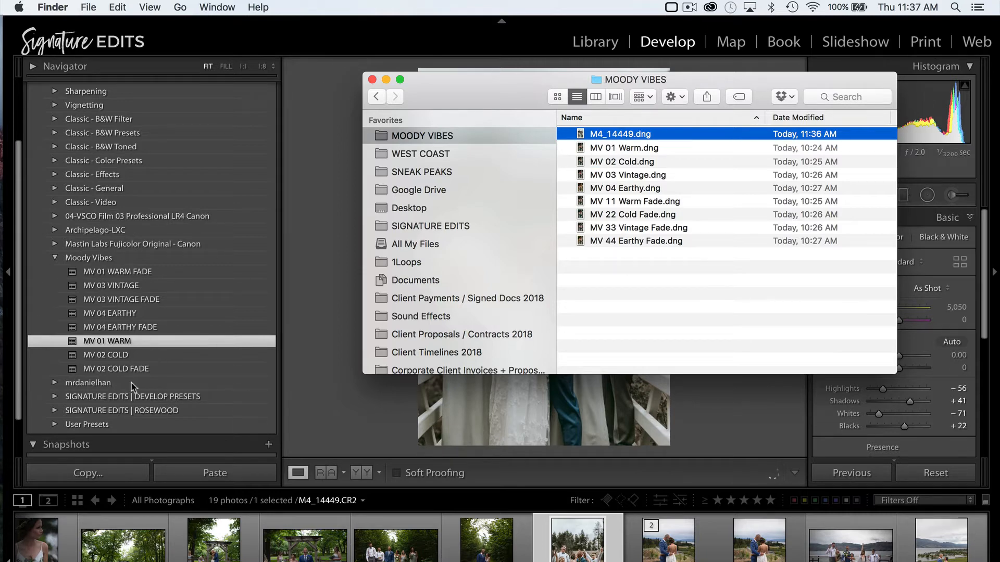
pyautogui.moveTo(628, 157)
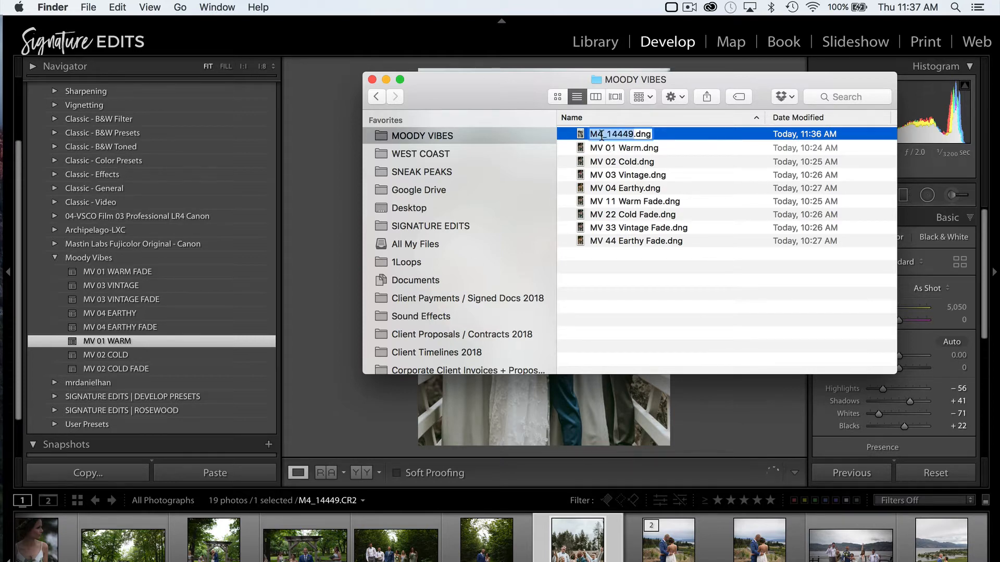
pyautogui.write('MV 01')
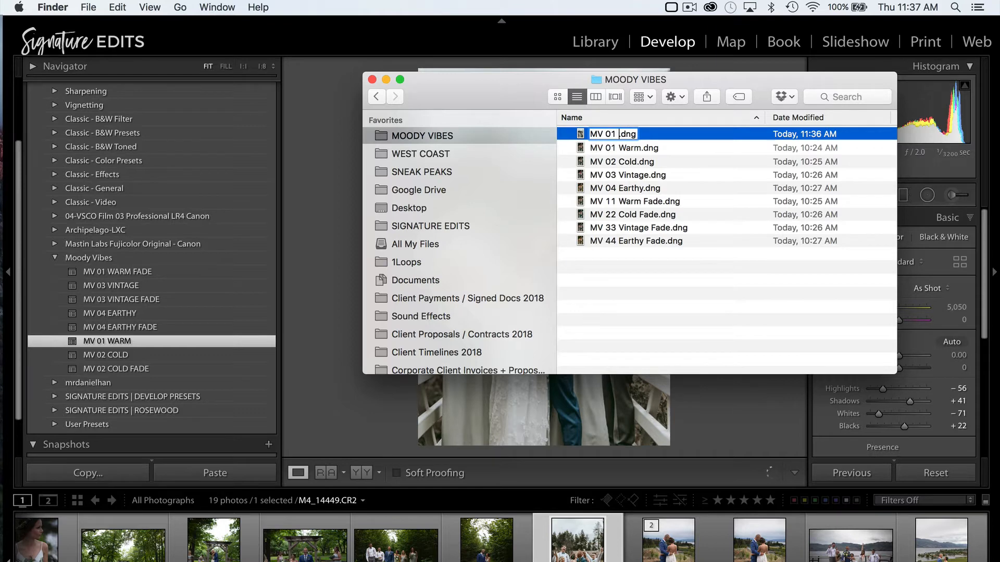
pyautogui.write('Warm')
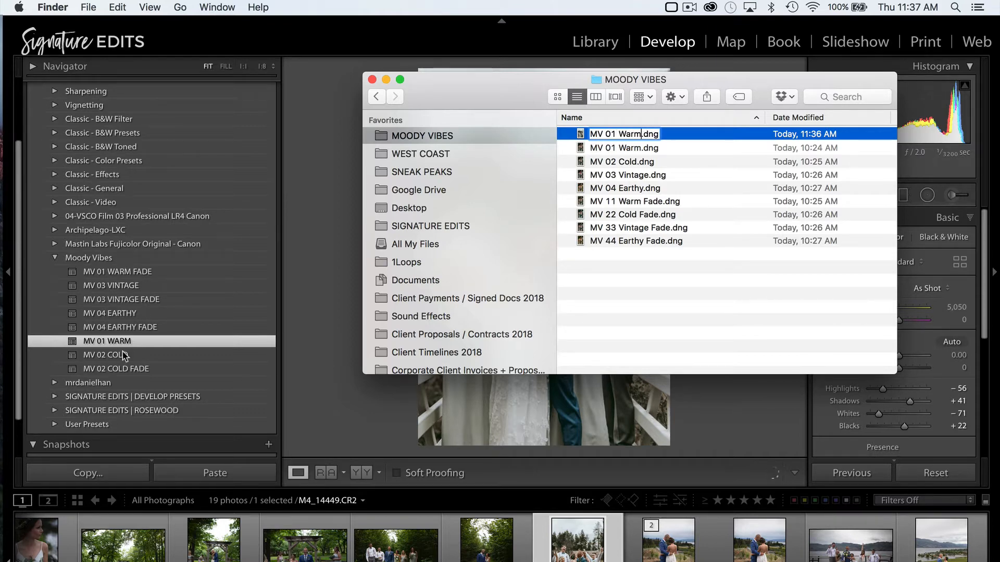
pyautogui.moveTo(630, 166)
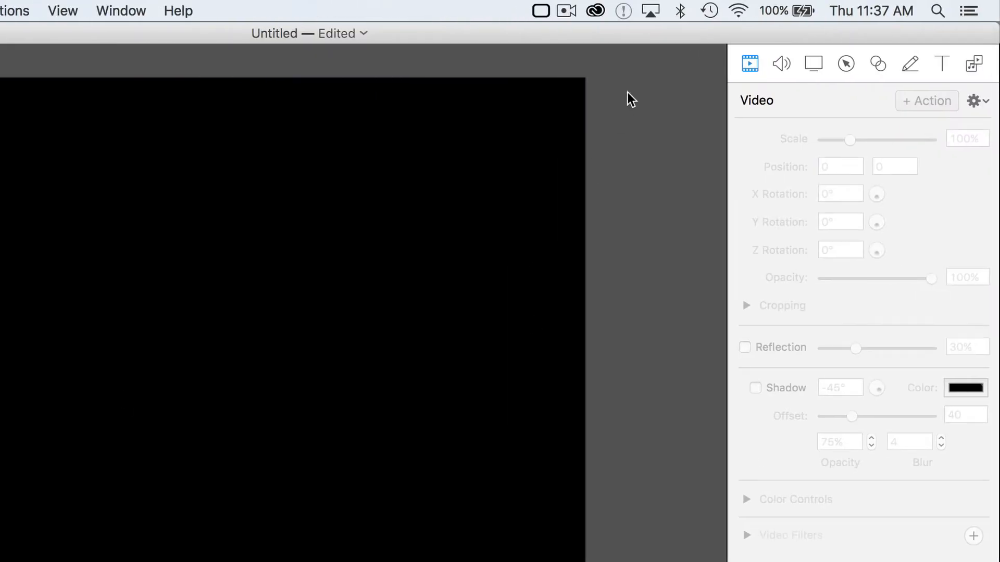
# From the Creative Cloud panel, list Lightroom Classic CC's Other Versions for installing an older release.
pyautogui.click(593, 10)
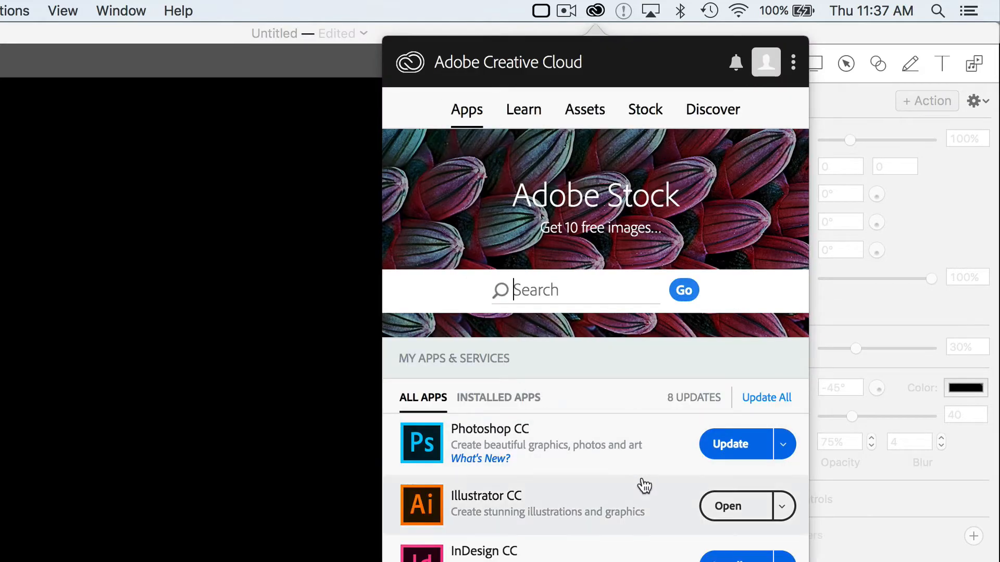
pyautogui.scroll(-3)
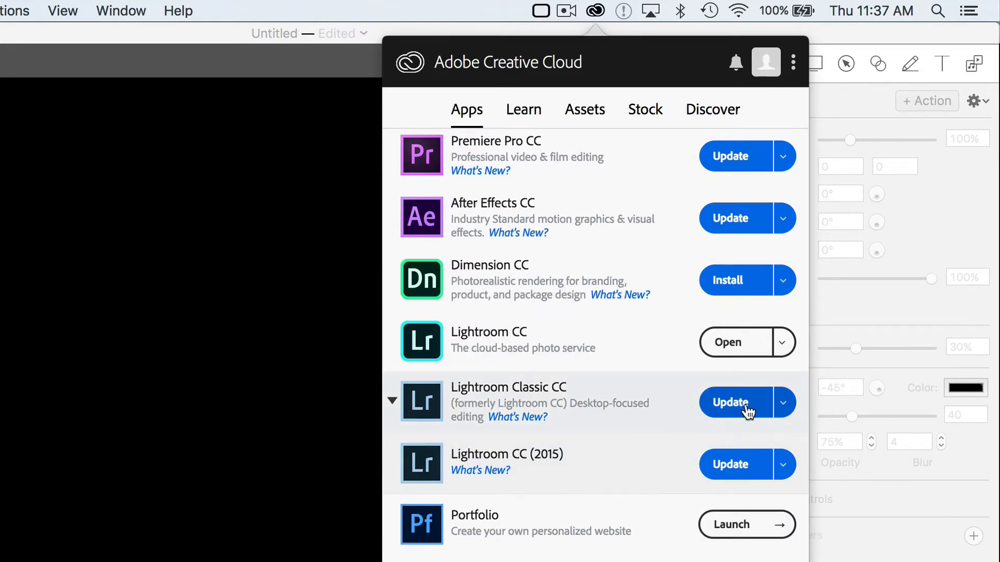
pyautogui.click(782, 402)
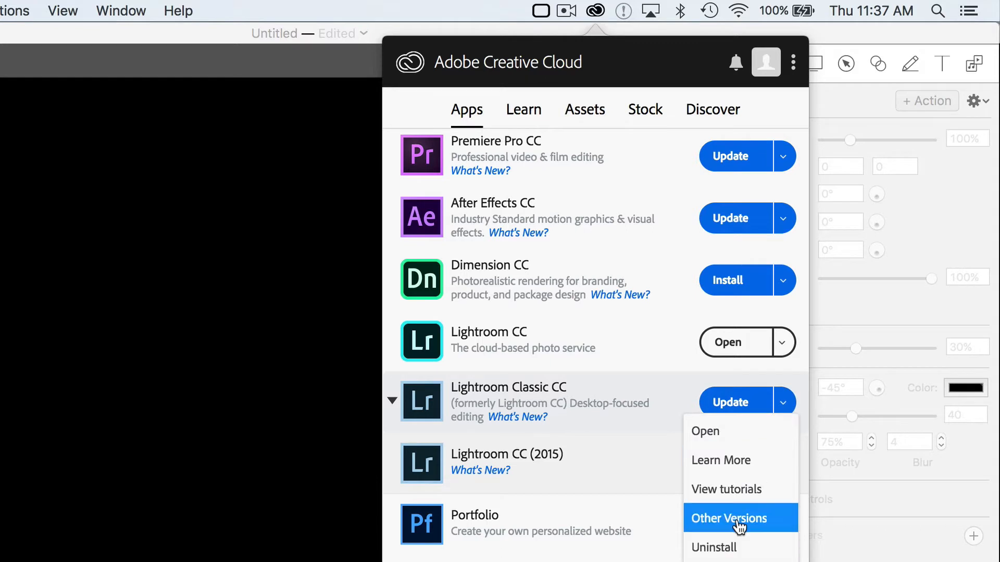
pyautogui.click(730, 518)
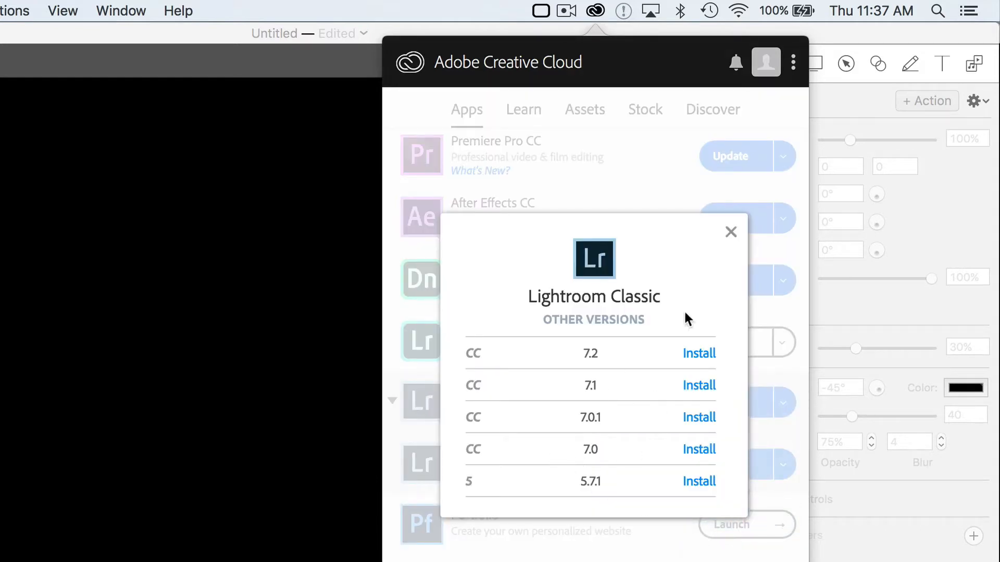
pyautogui.click(731, 231)
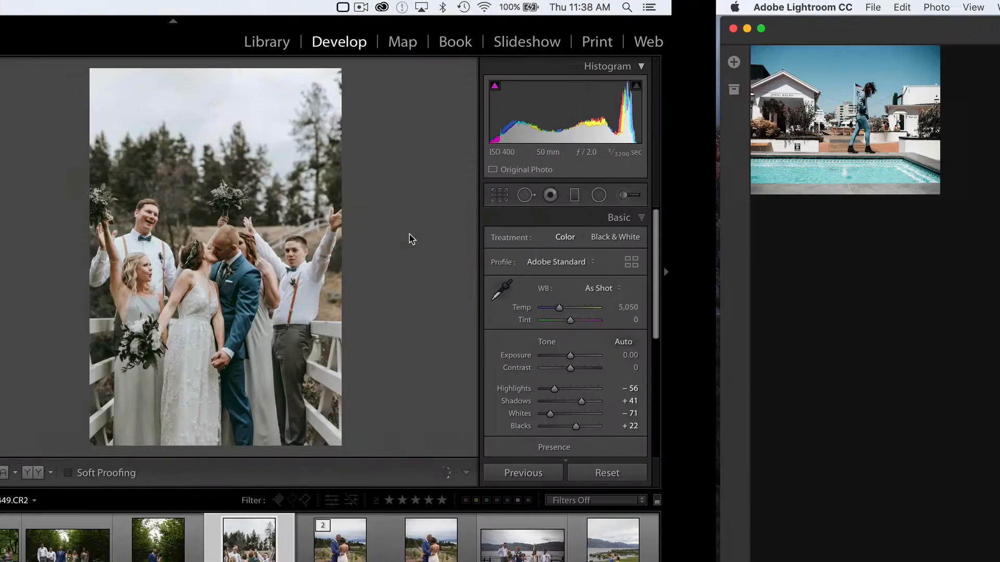
# Import the Moody Vibes folder of eight DNG files into the Lightroom CC 2015 catalog.
pyautogui.click(267, 41)
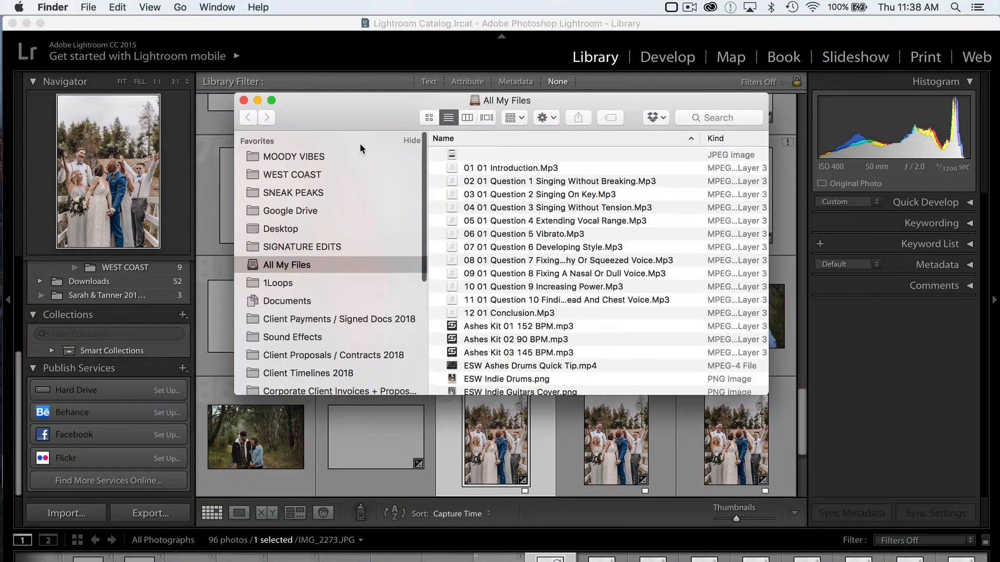
pyautogui.click(292, 175)
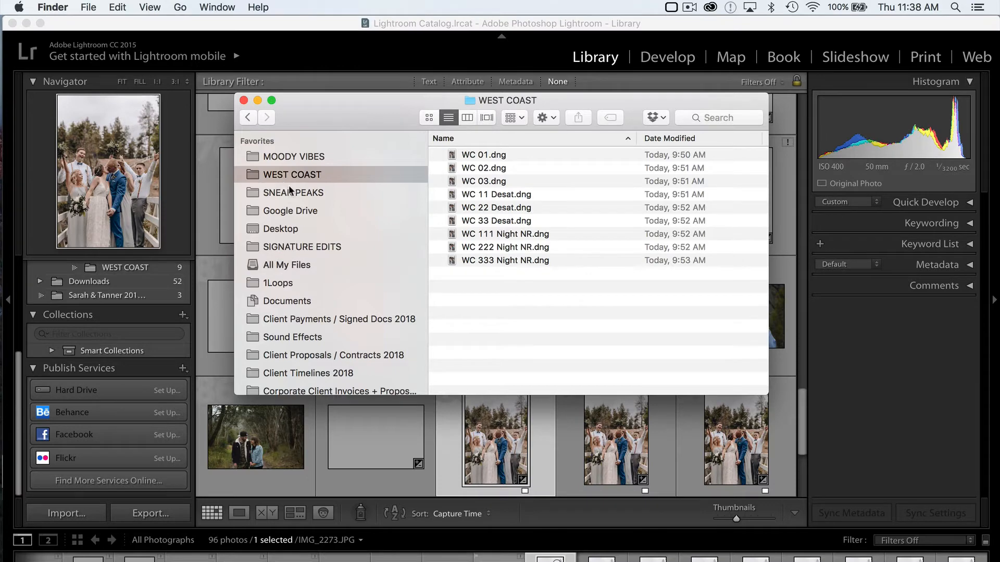
pyautogui.click(294, 156)
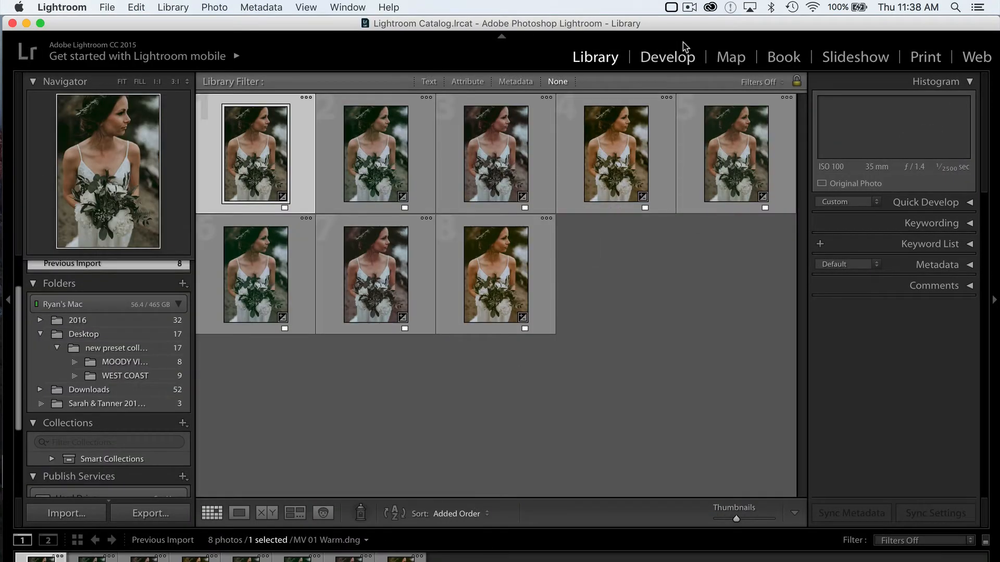
# Create preset MV 01 Warm from the photo in a new Signature Edits - Moody Vibes folder.
pyautogui.click(668, 56)
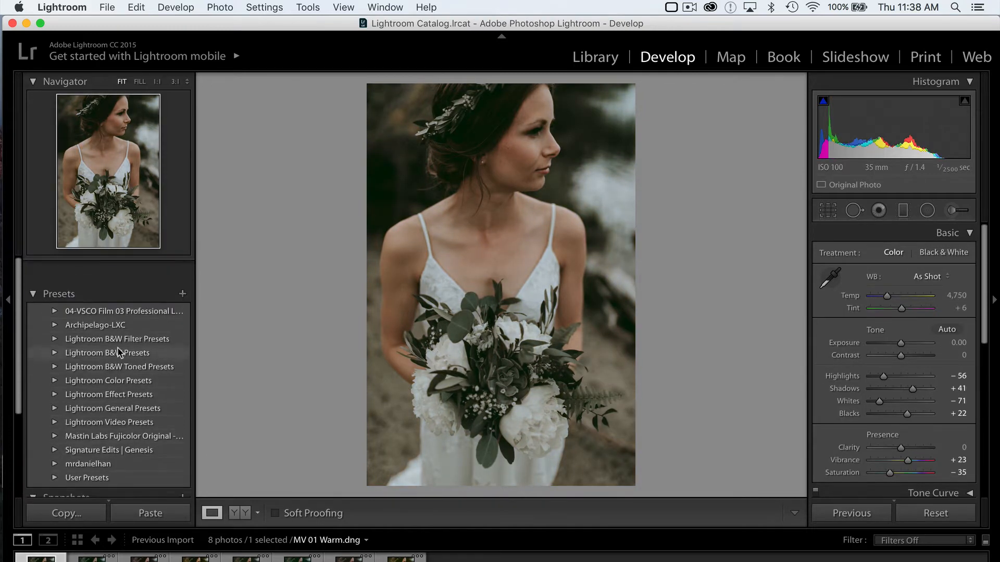
pyautogui.click(183, 294)
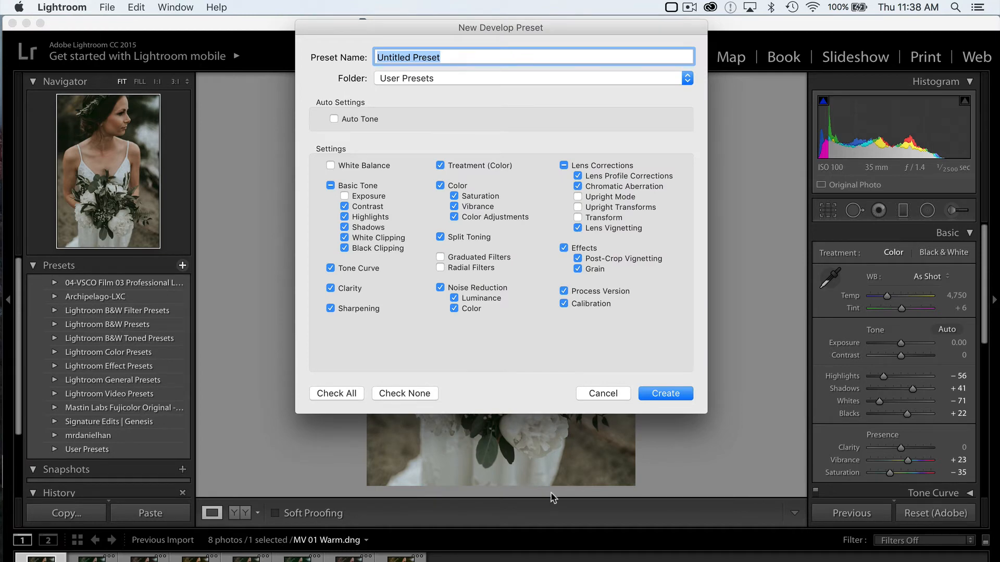
pyautogui.write('MV 01 Wa')
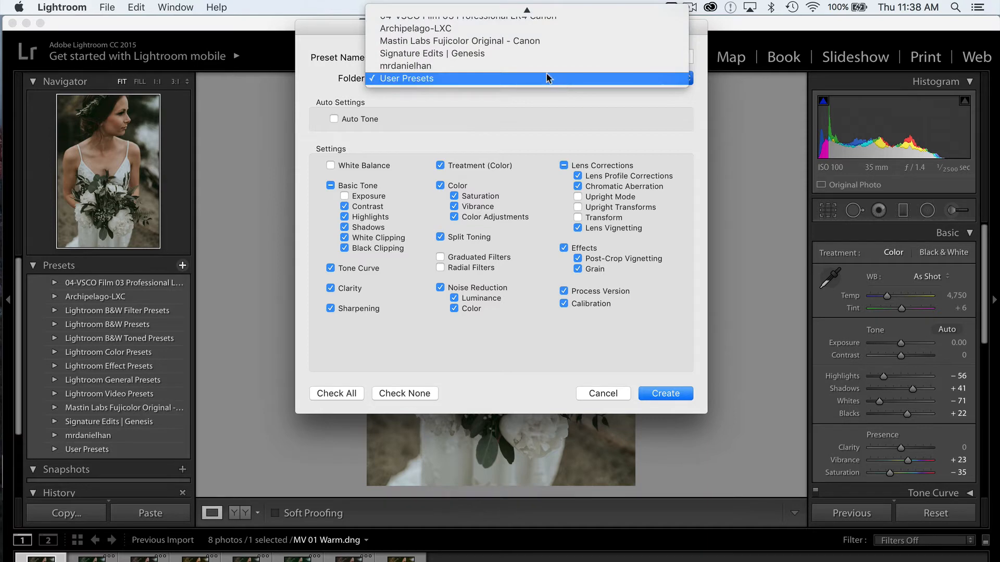
pyautogui.click(549, 78)
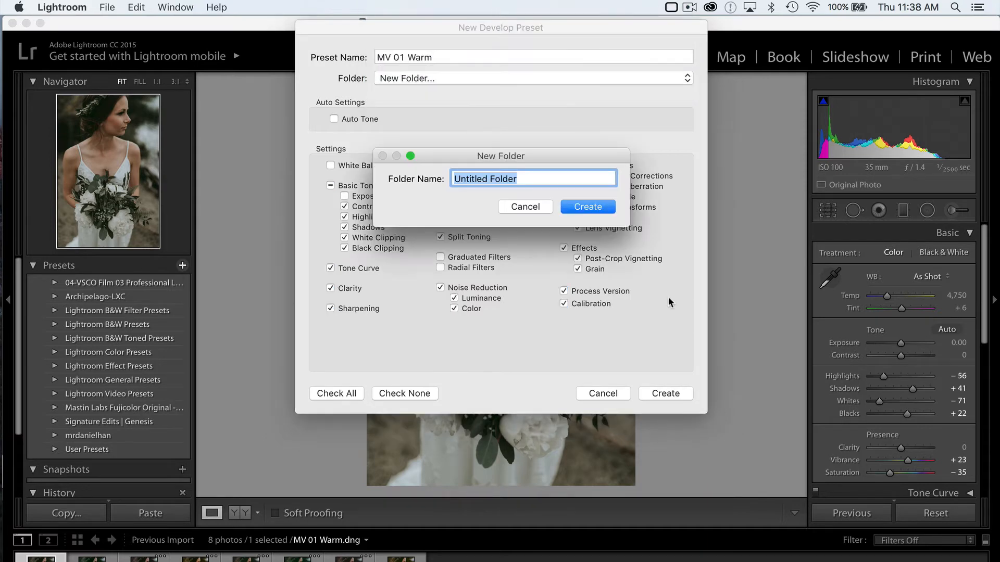
pyautogui.write('Signature Edits -')
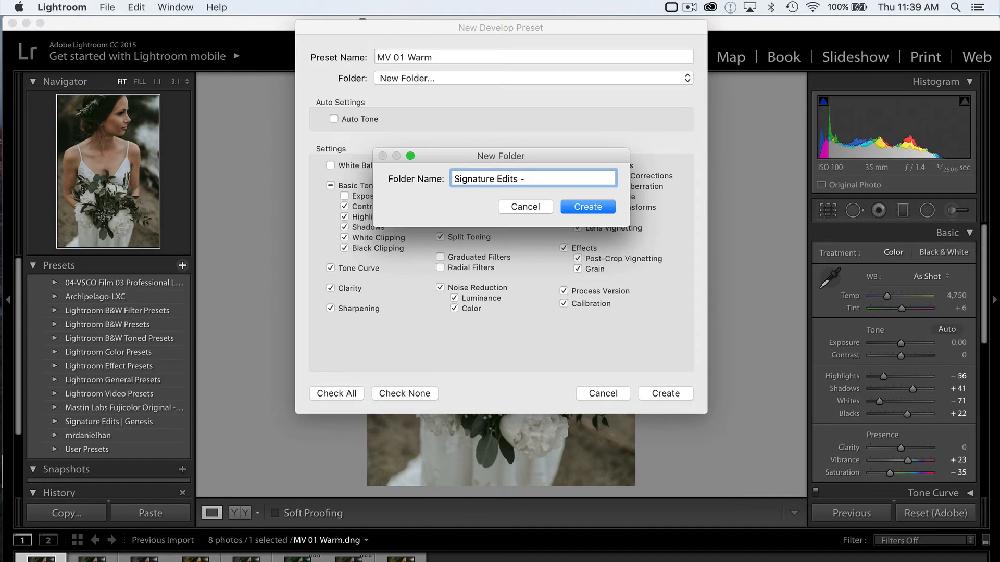
pyautogui.write('Moody Vibes')
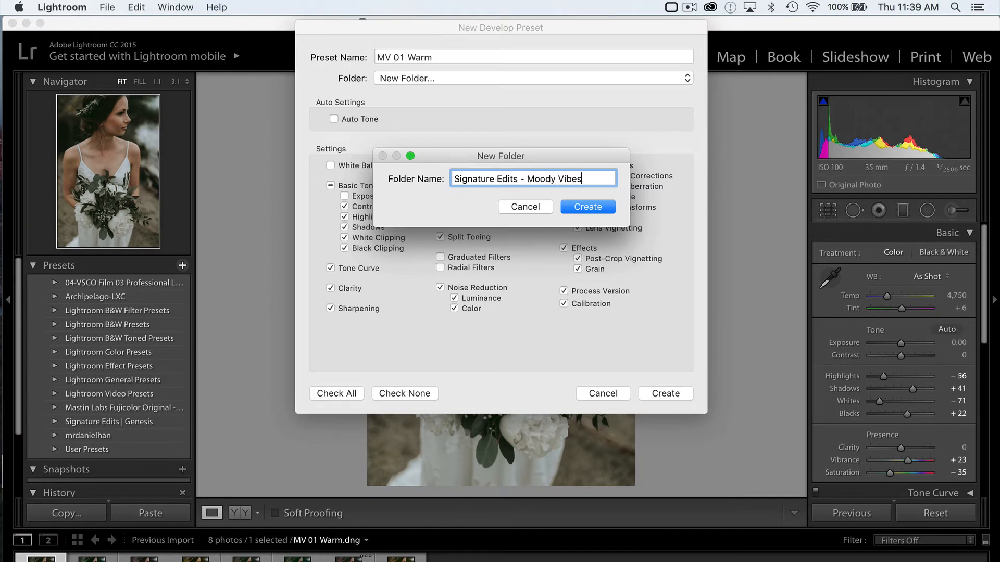
pyautogui.click(587, 206)
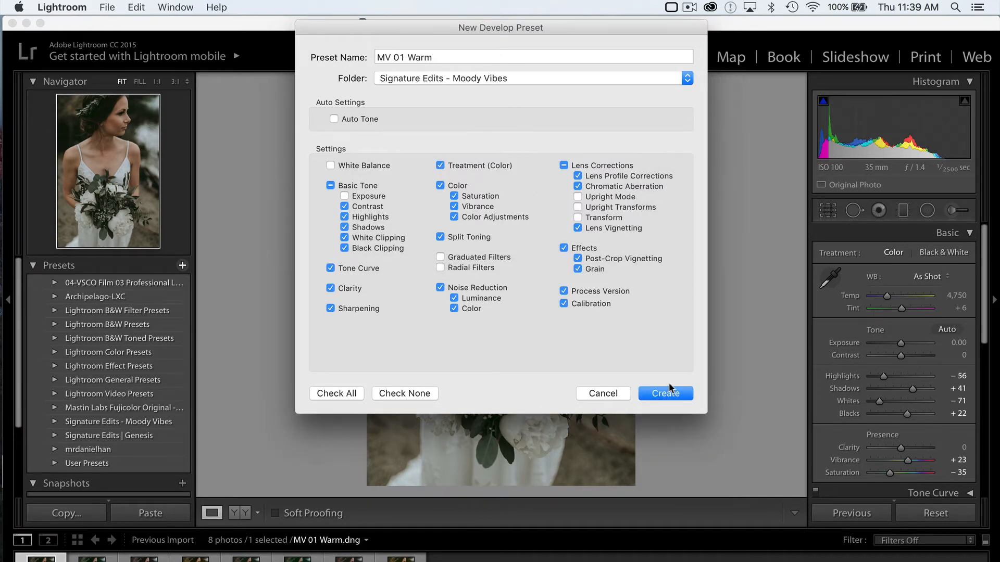
pyautogui.click(666, 393)
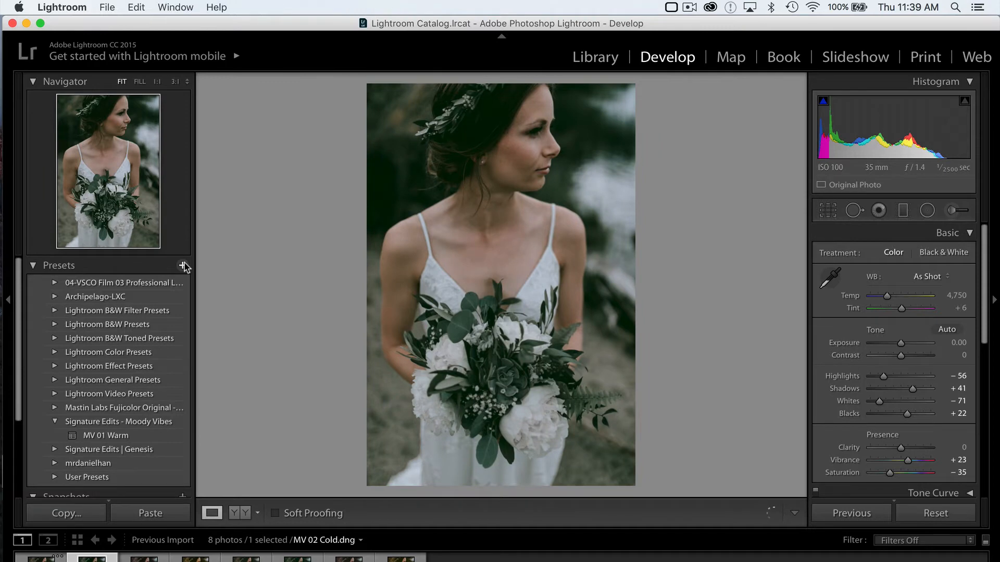
# Create the next preset from the MV 02 Cold photo, named MV 02 Cold, in the same folder.
pyautogui.click(184, 265)
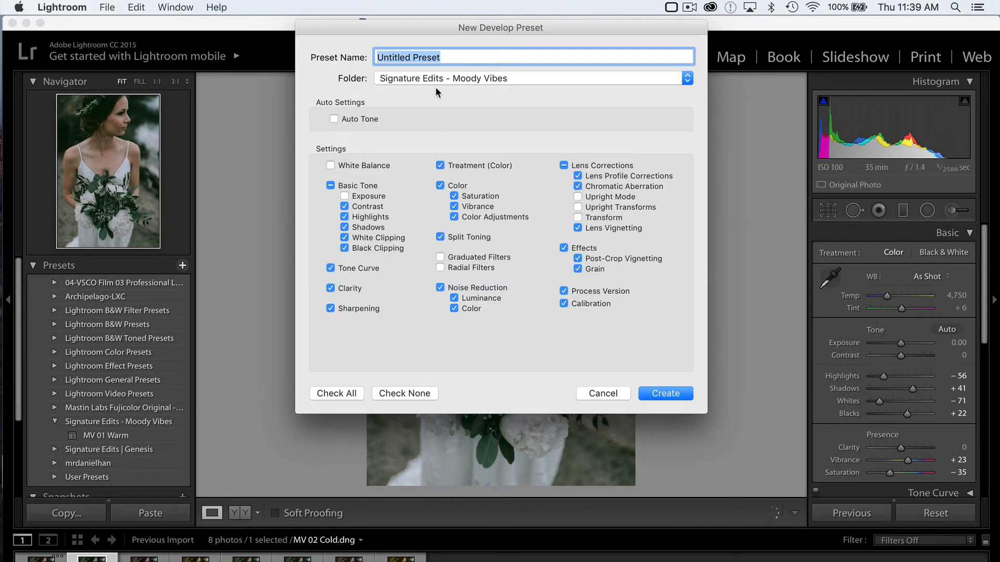
pyautogui.write('M')
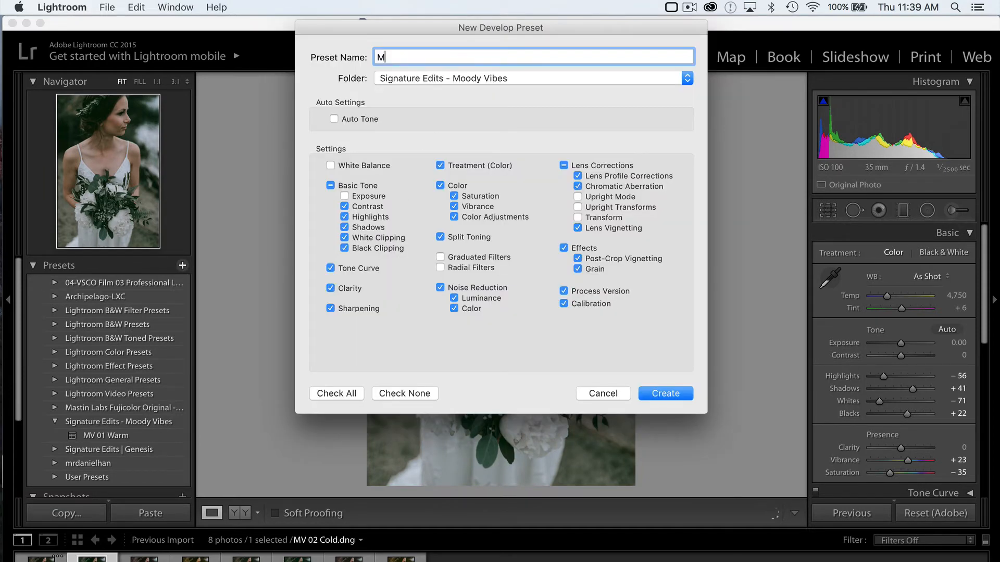
pyautogui.write('V 02 Cold')
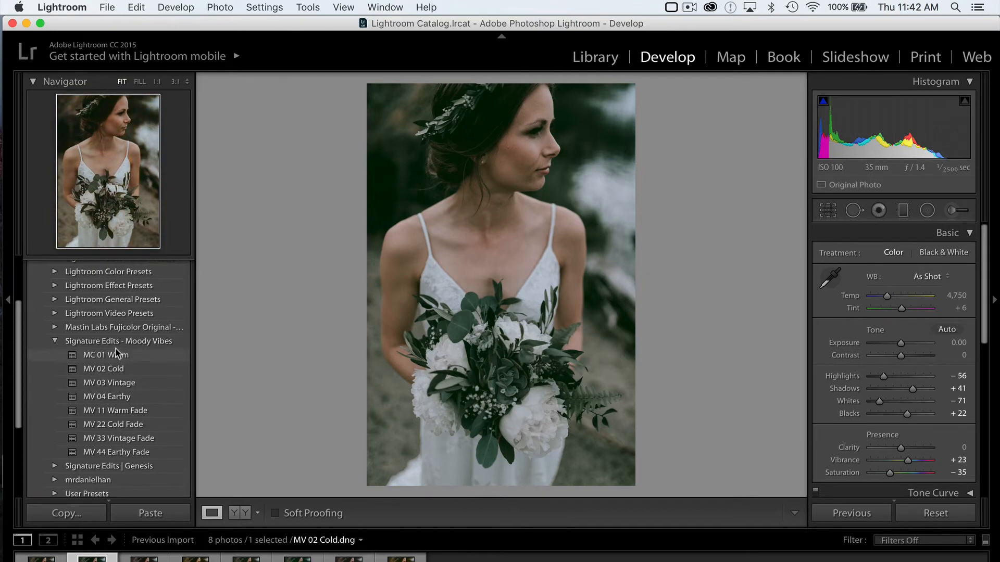
pyautogui.moveTo(130, 348)
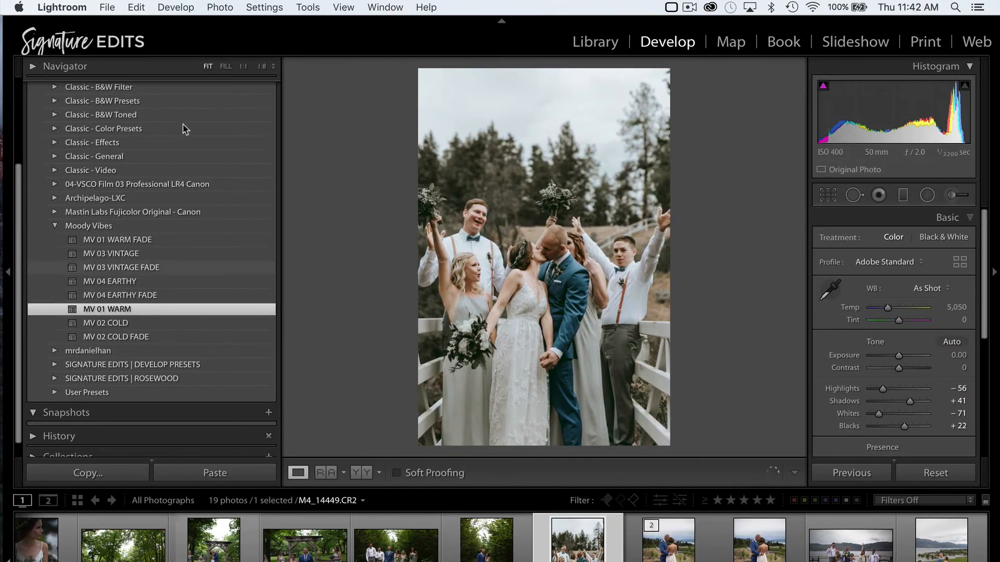
# Delete the remaining old preset so the Moody Vibes folder disappears from the Presets panel.
pyautogui.rightClick(80, 225)
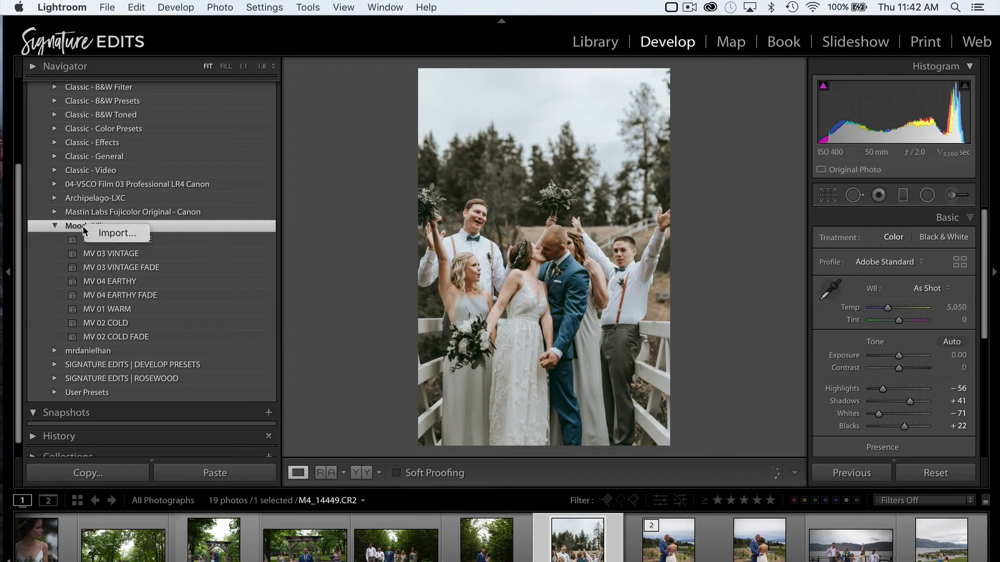
pyautogui.click(117, 240)
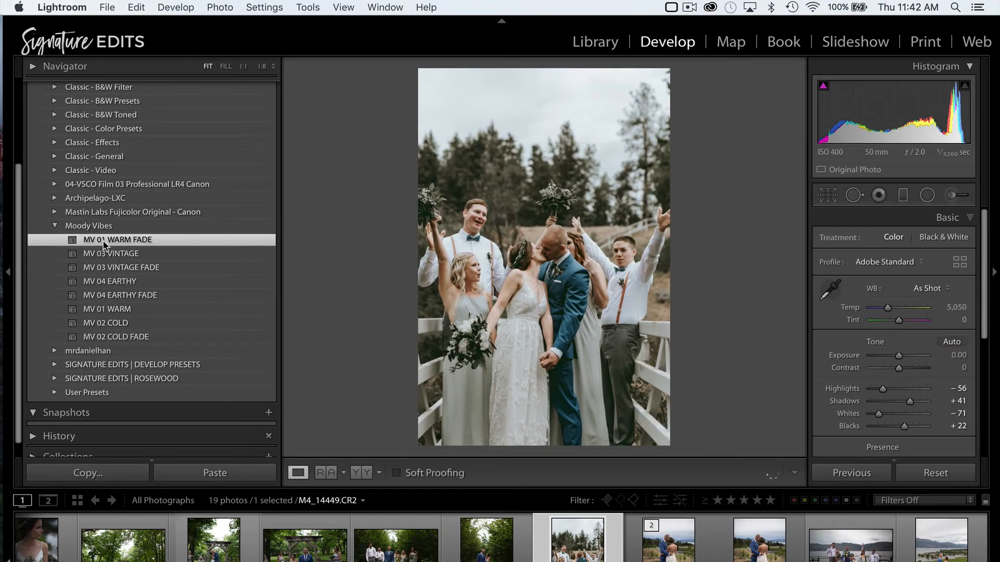
pyautogui.rightClick(117, 239)
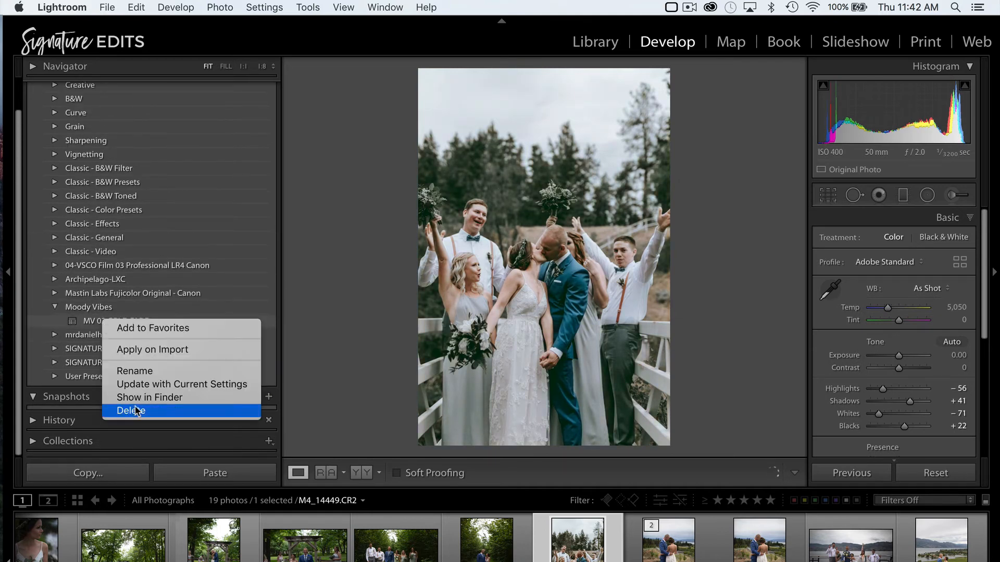
pyautogui.click(130, 411)
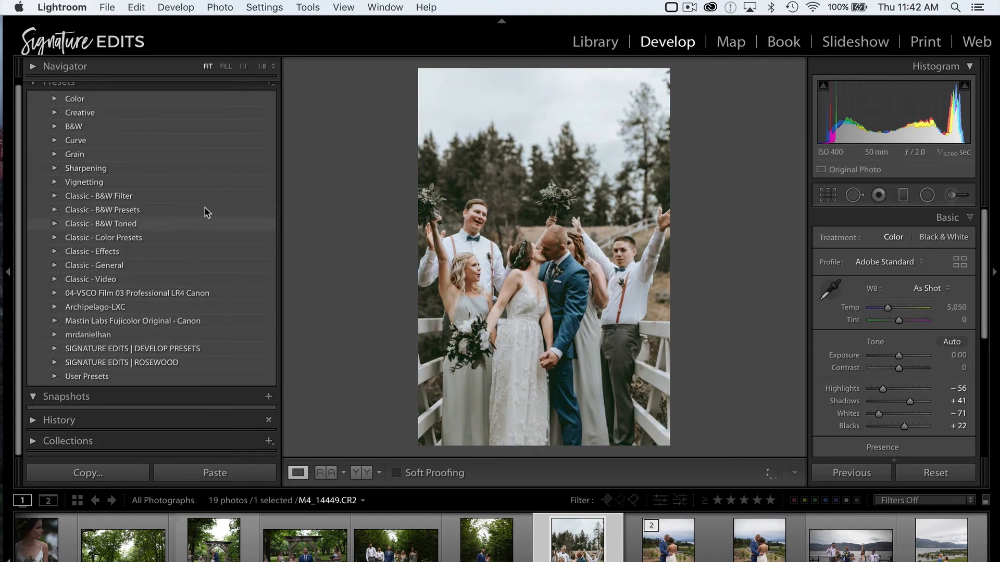
pyautogui.moveTo(181, 347)
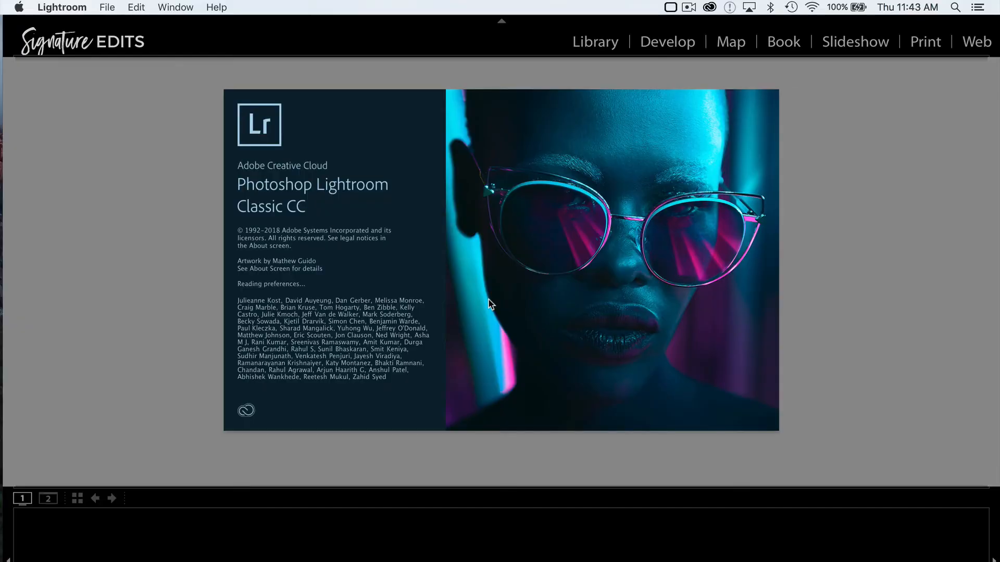
# Relaunch Lightroom Classic, acknowledge the XMP conversion notice and select the wedding party photo.
pyautogui.click(666, 42)
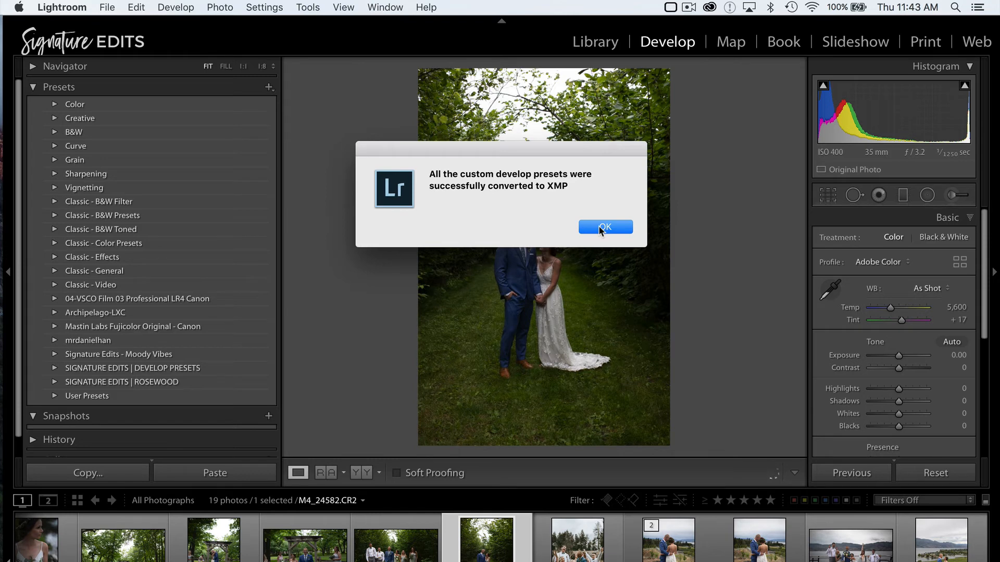
pyautogui.click(605, 227)
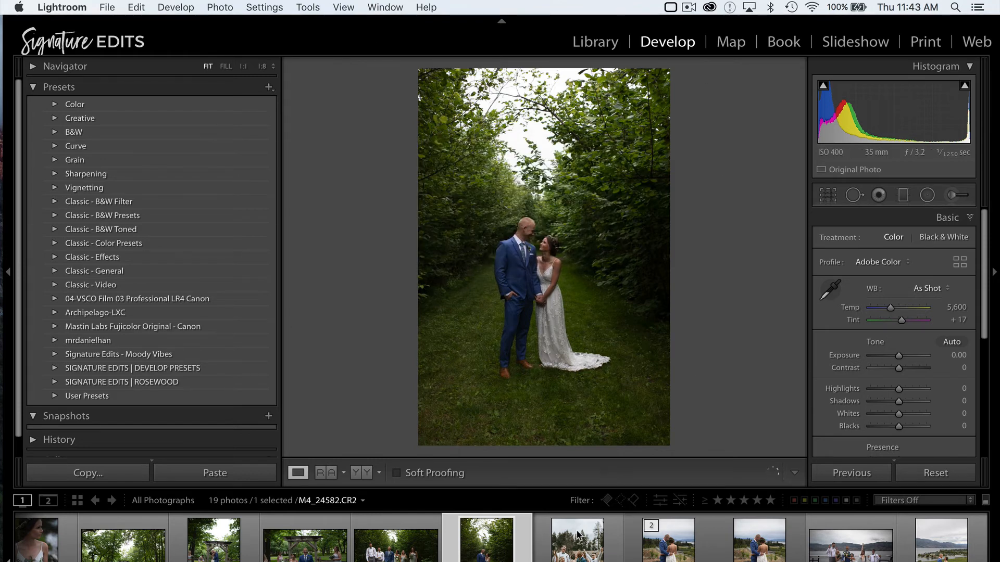
pyautogui.click(577, 546)
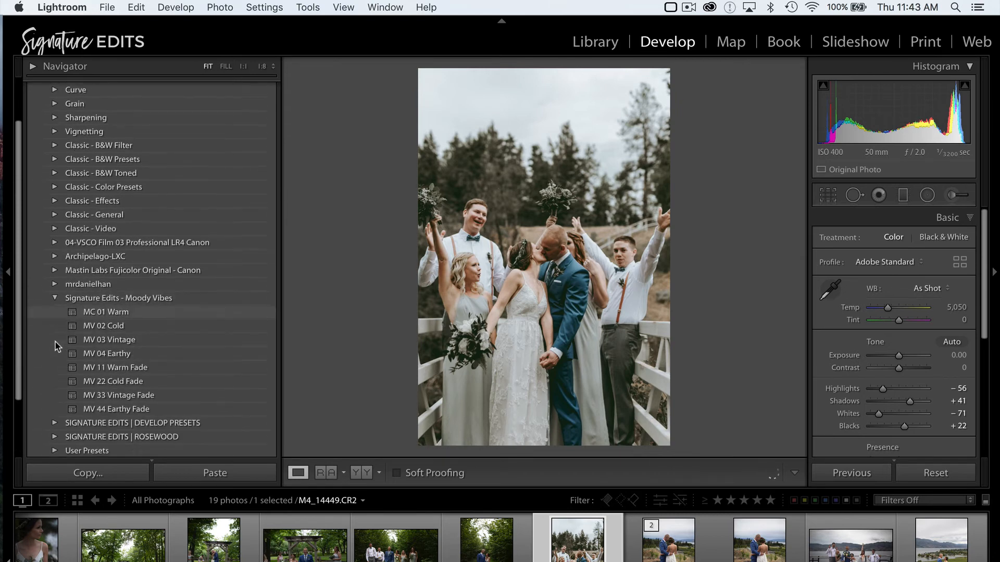
# Scroll the Presets panel to review the eight Signature Edits - Moody Vibes presets in numeric order.
pyautogui.scroll(-3)
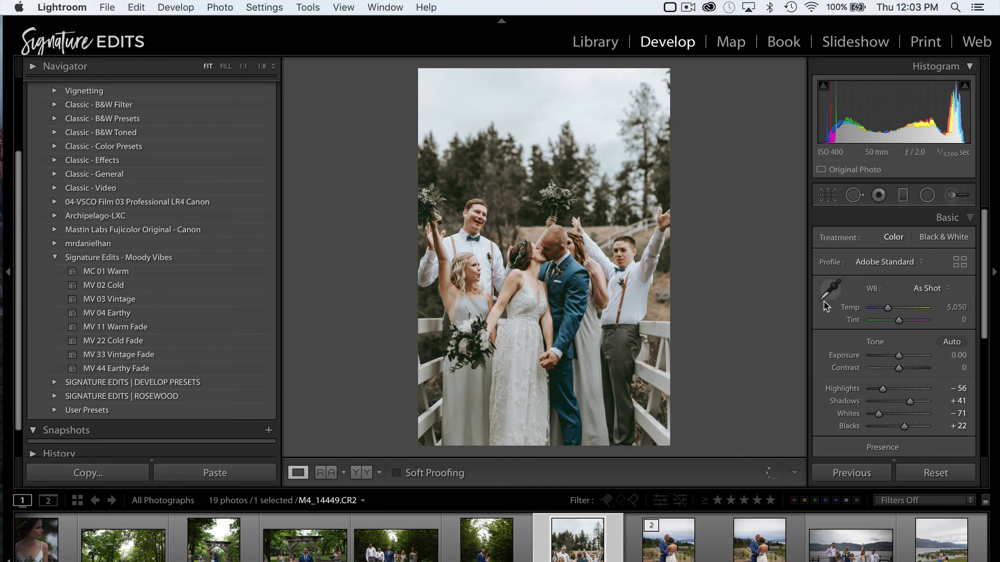
pyautogui.moveTo(830, 290)
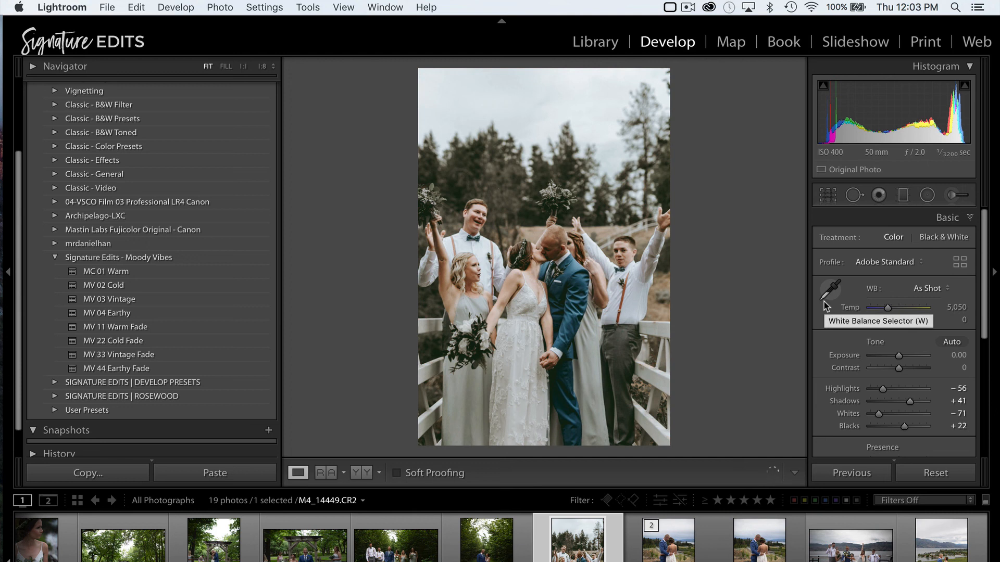